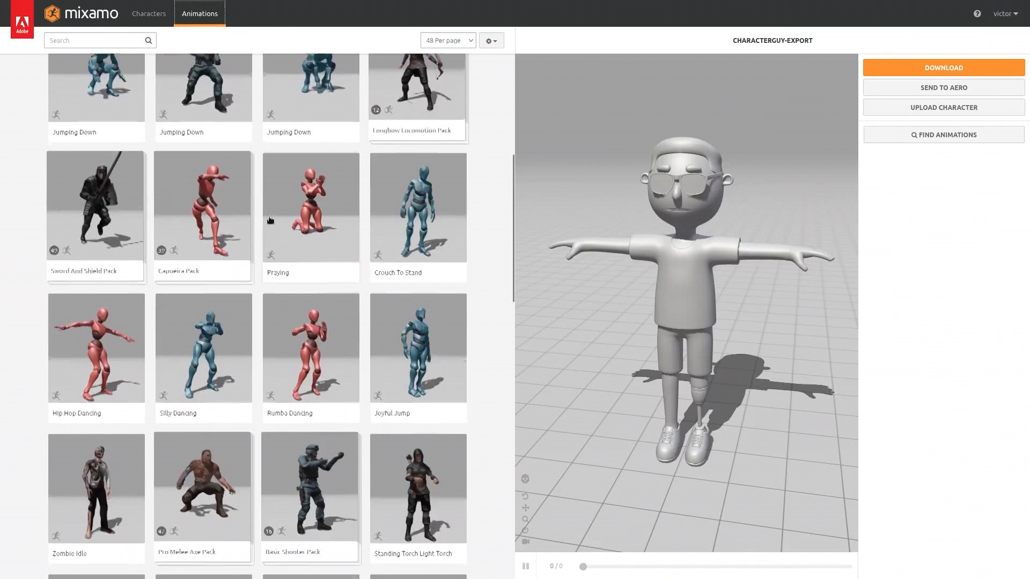
Browse Mixamo's animation thumbnails for motions to apply to the T-posed bald character.
{"action": "left_click", "coordinate": [942, 67]}
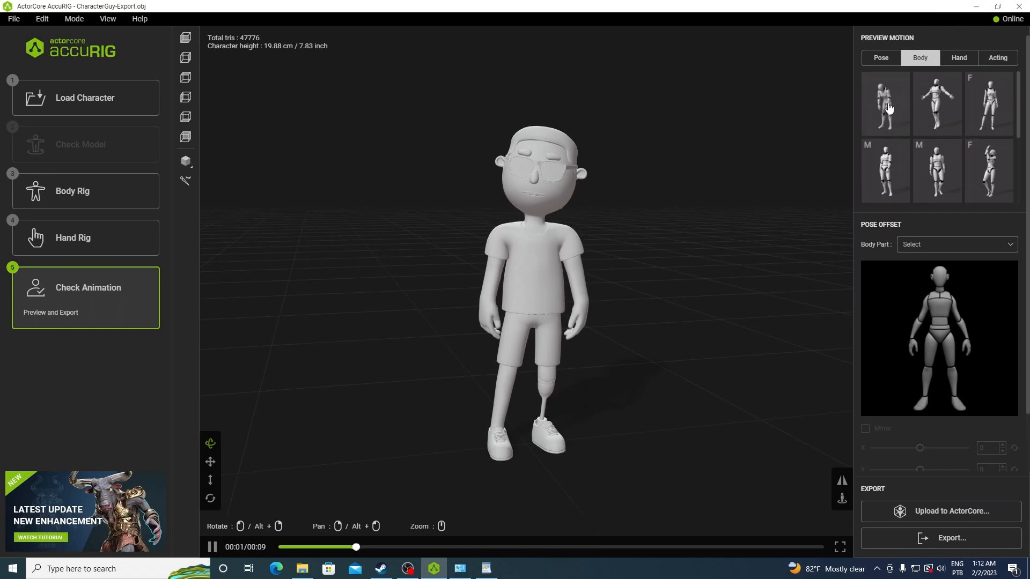
Pick a body preview motion, then the first hand-gesture motion for CharacterGuy.
{"action": "left_click", "coordinate": [958, 58]}
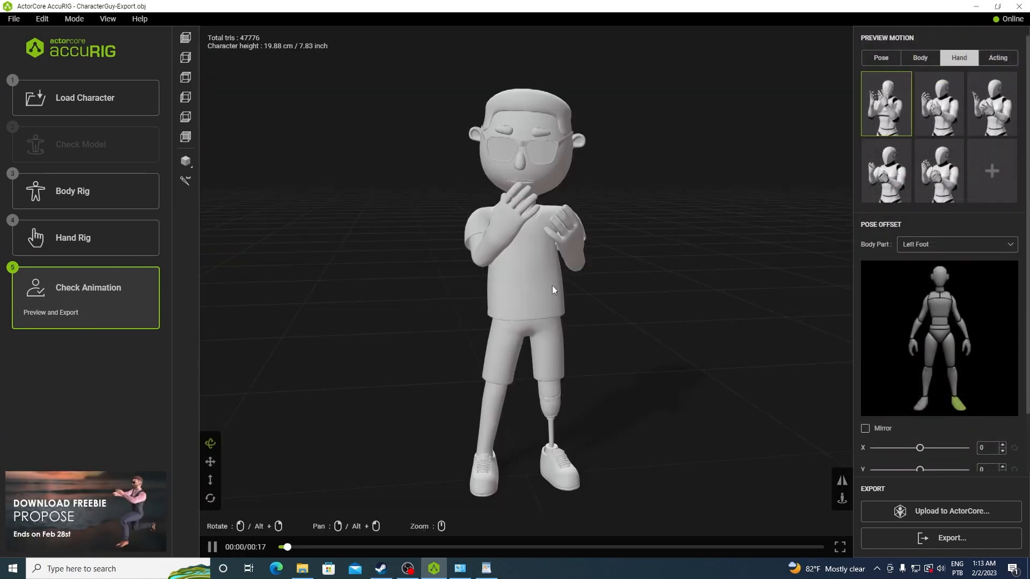